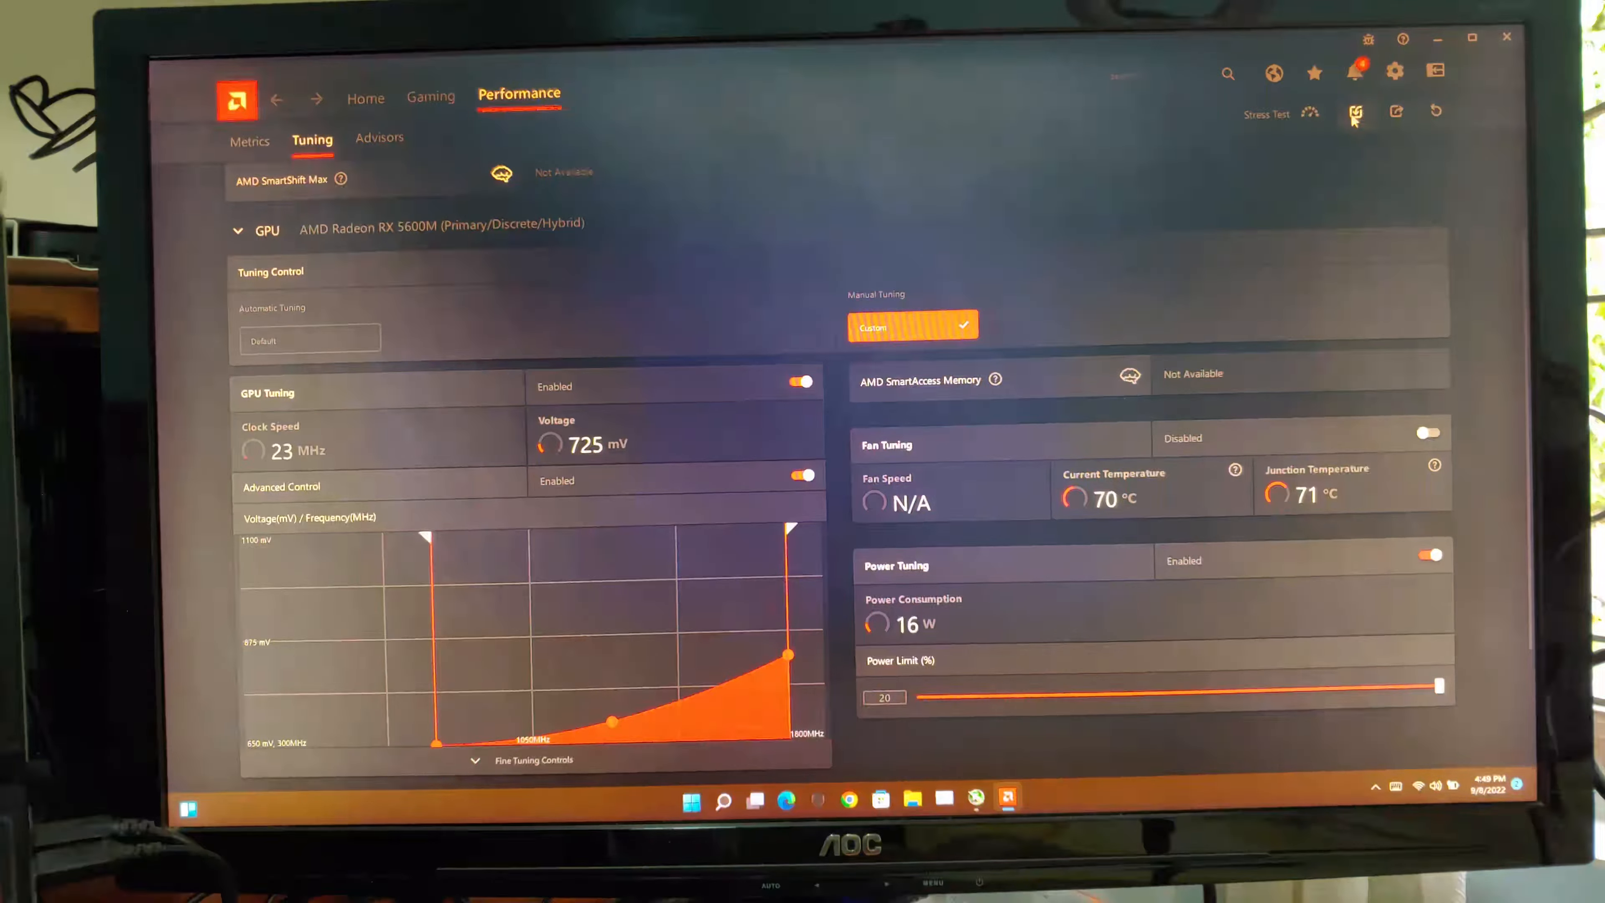
# Step: Import the saved -20% GPU power-limit profile, accept the override warning, and apply the changes
pyautogui.click(1394, 112)
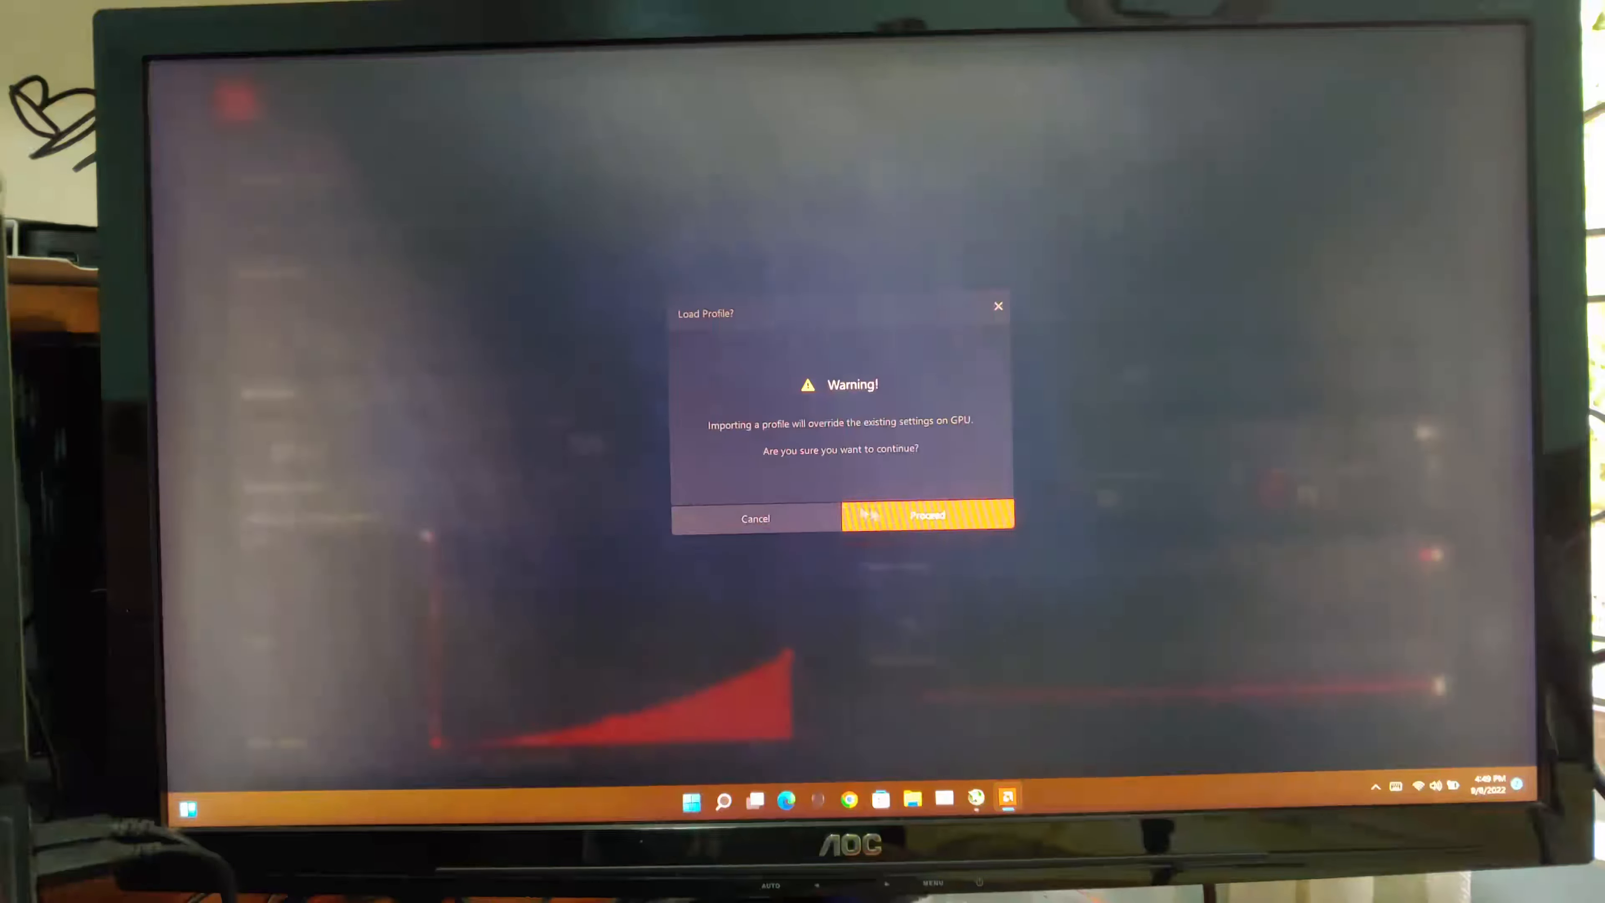
pyautogui.click(926, 518)
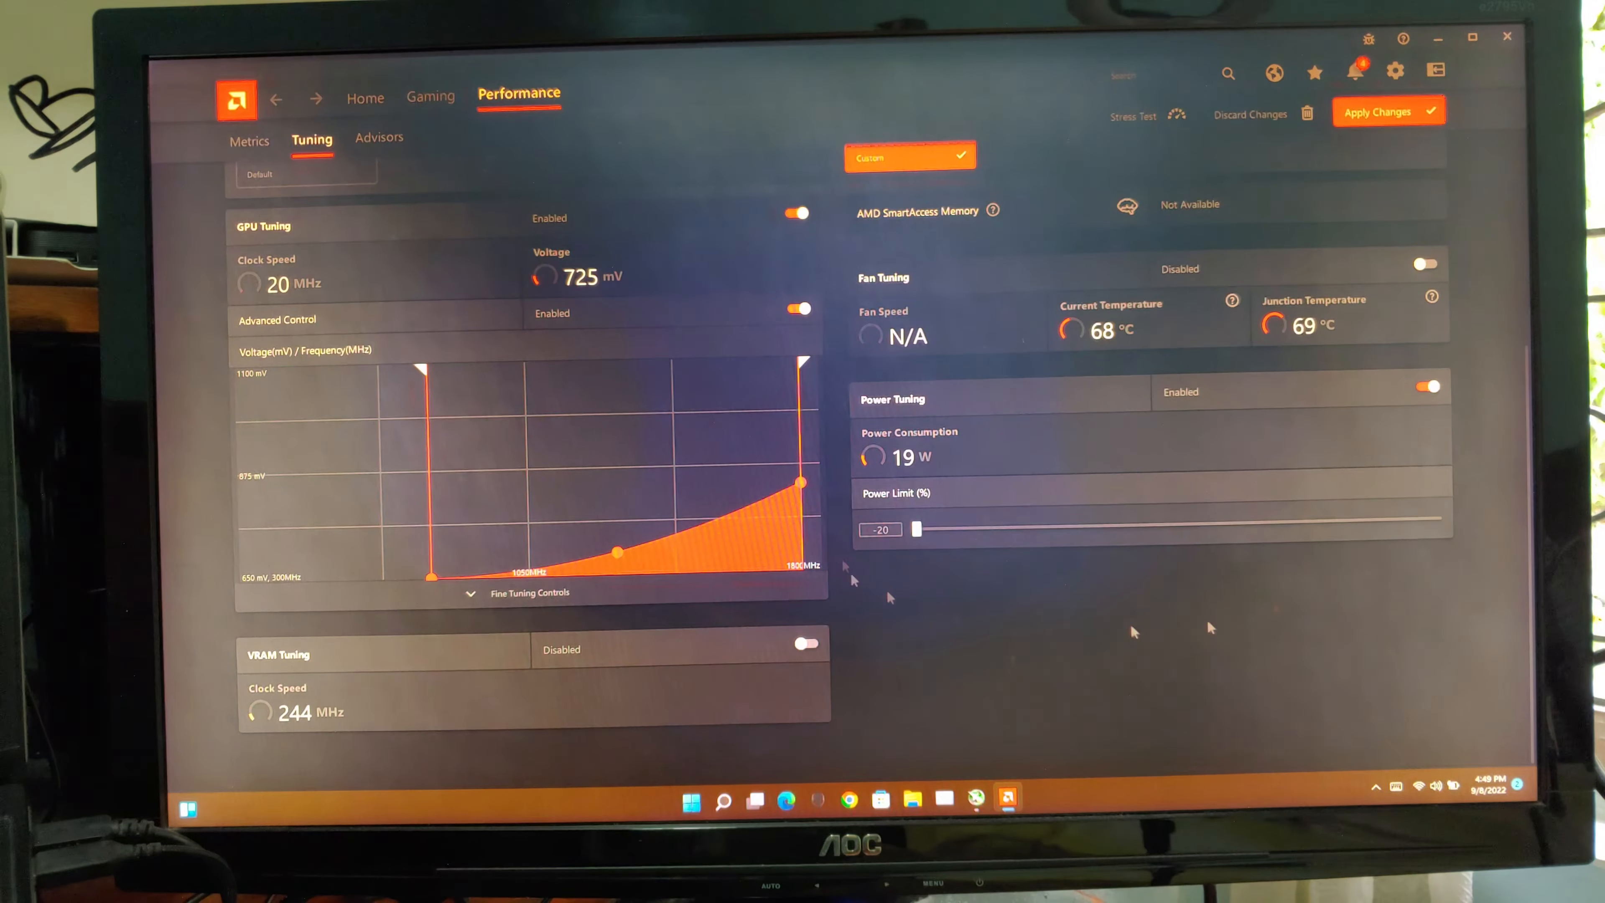
pyautogui.click(1384, 111)
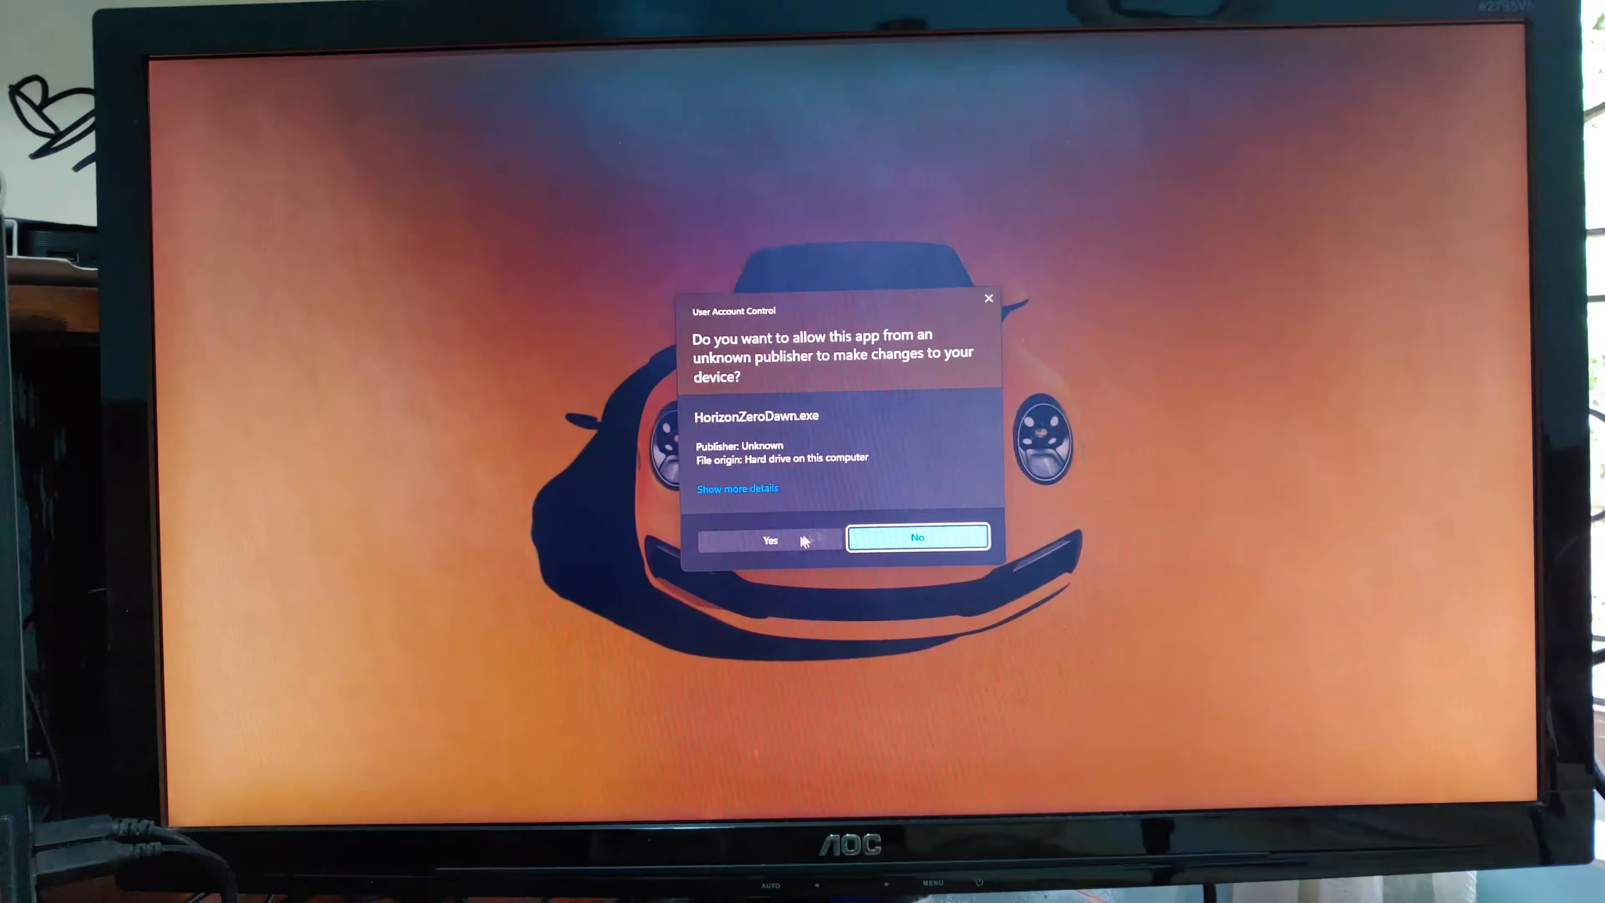
# Step: Allow HorizonZeroDawn.exe through the User Account Control prompt so the game starts
pyautogui.click(769, 539)
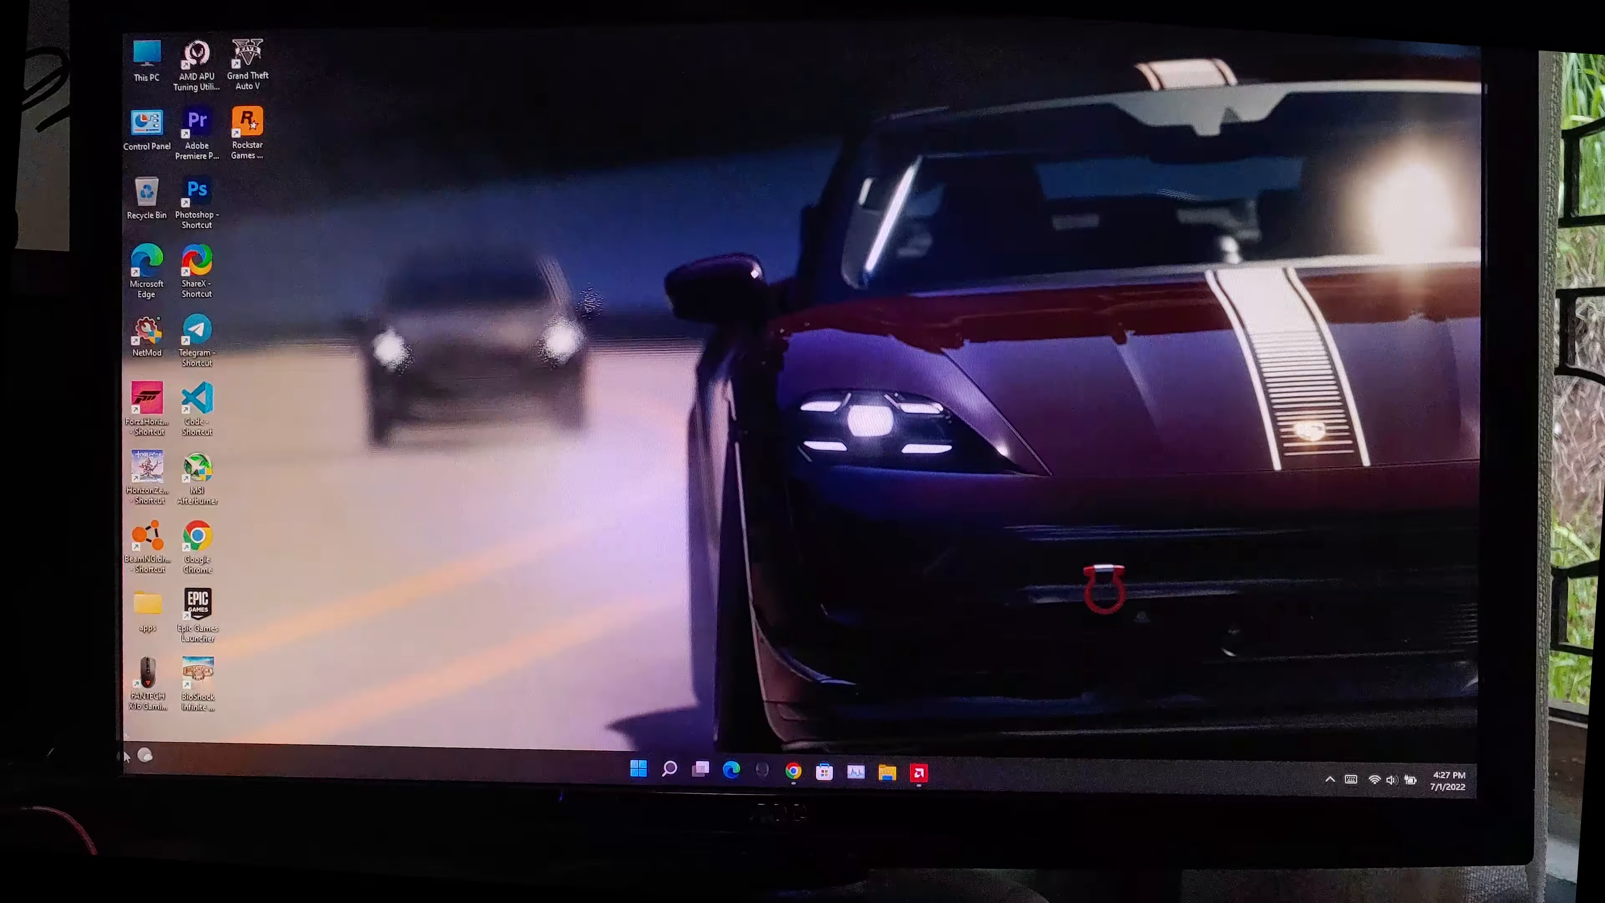
# Step: Begin a new power plan based on Balanced in Power Options and start naming it 'Low te…'
pyautogui.rightClick(492, 301)
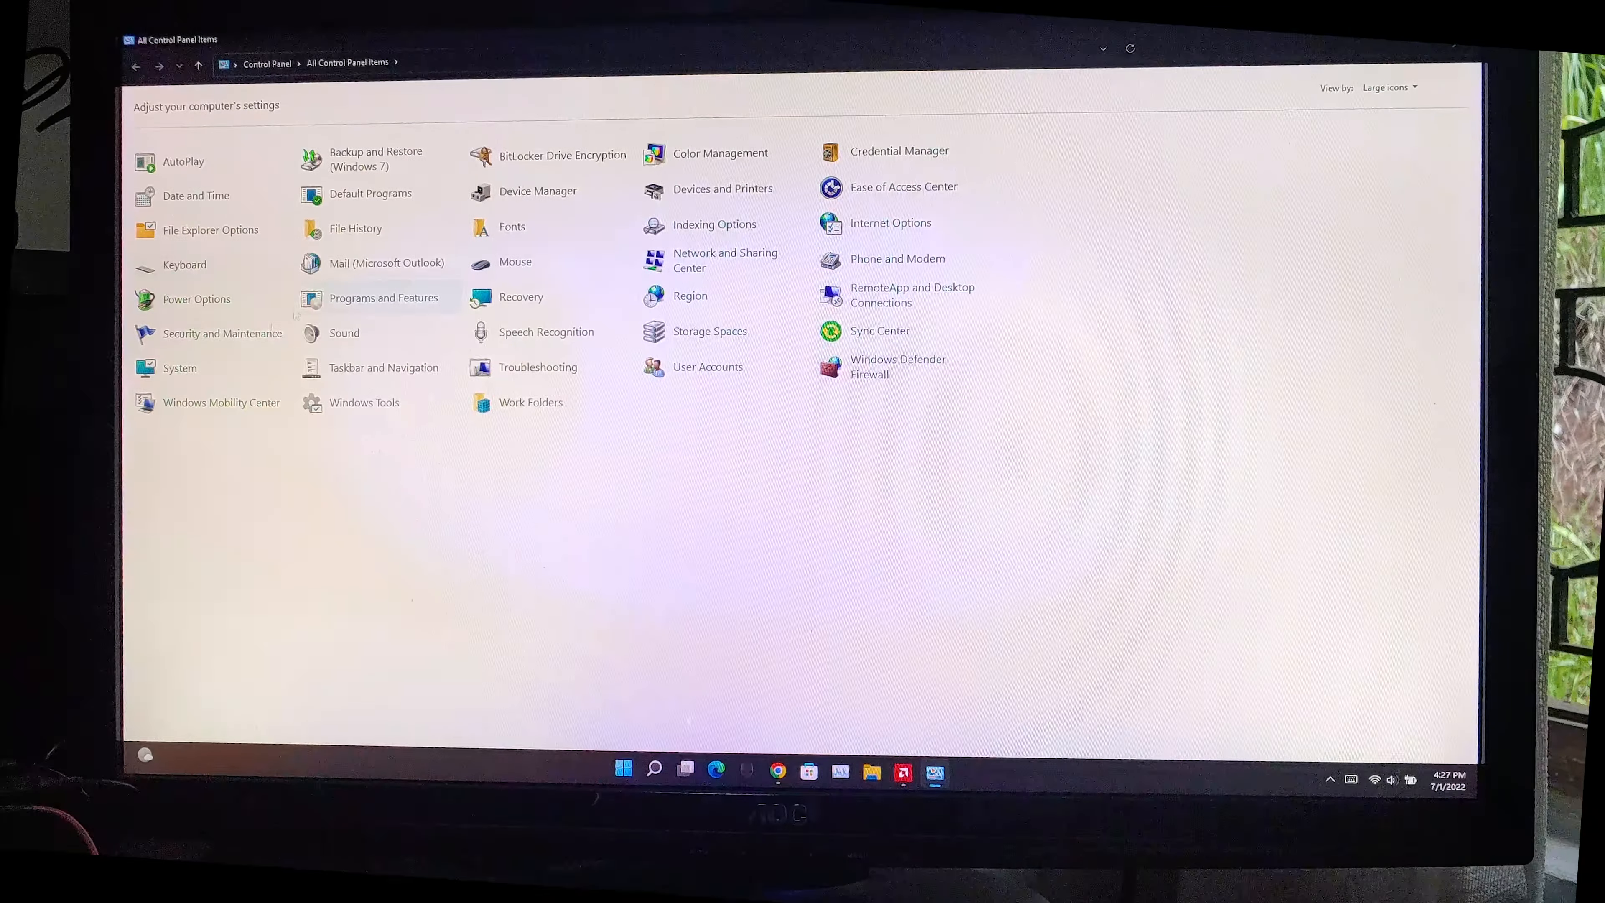
pyautogui.click(195, 297)
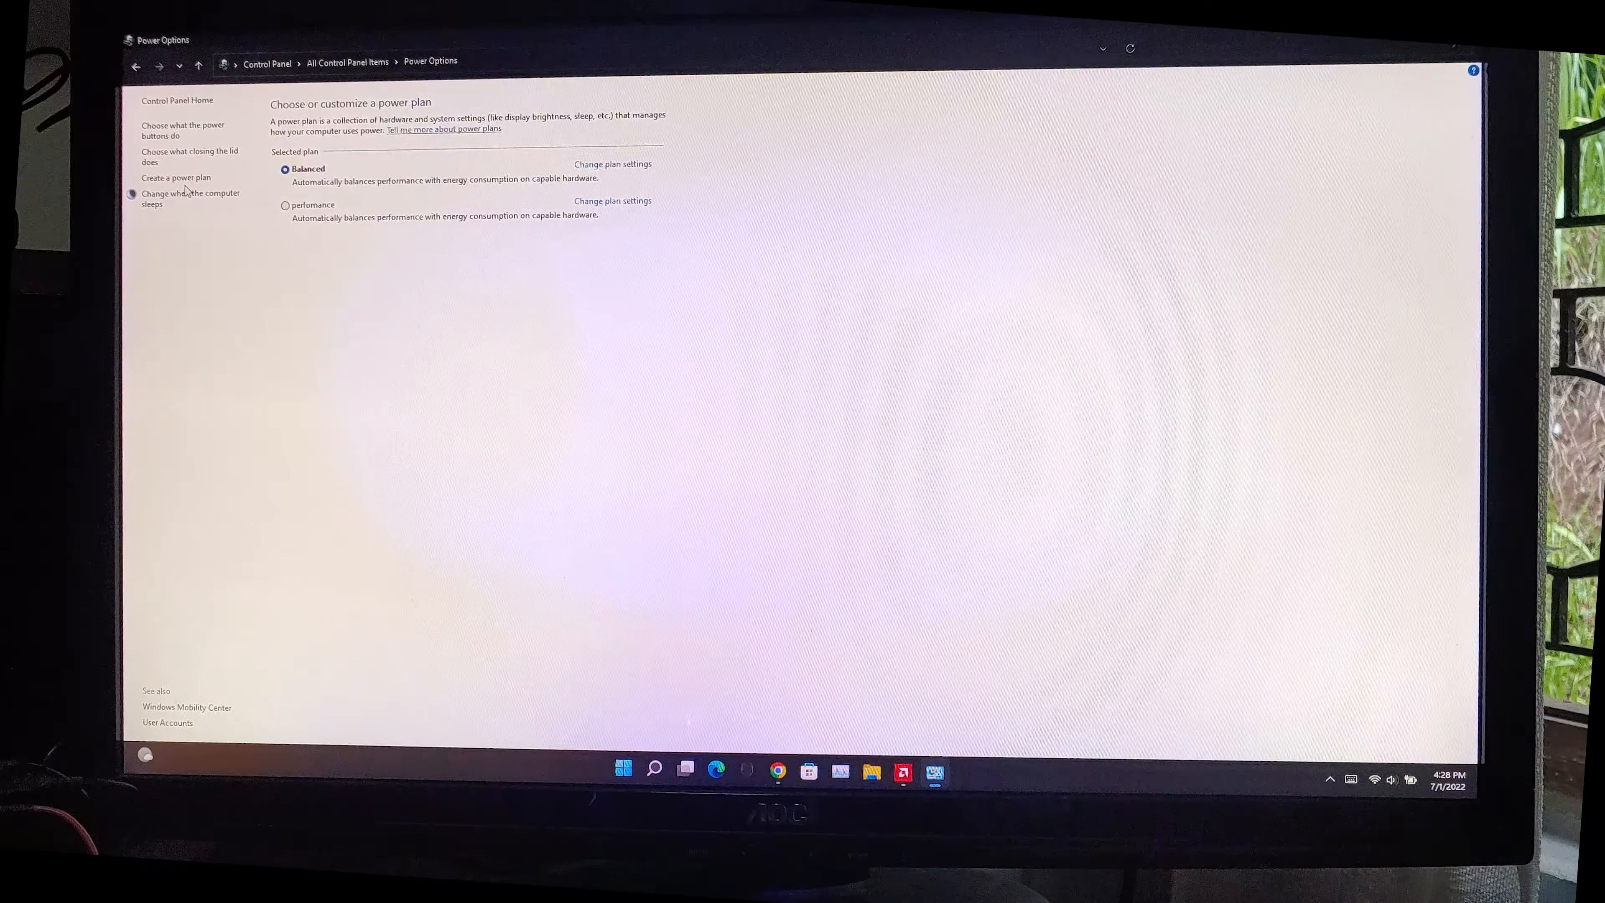
pyautogui.click(174, 177)
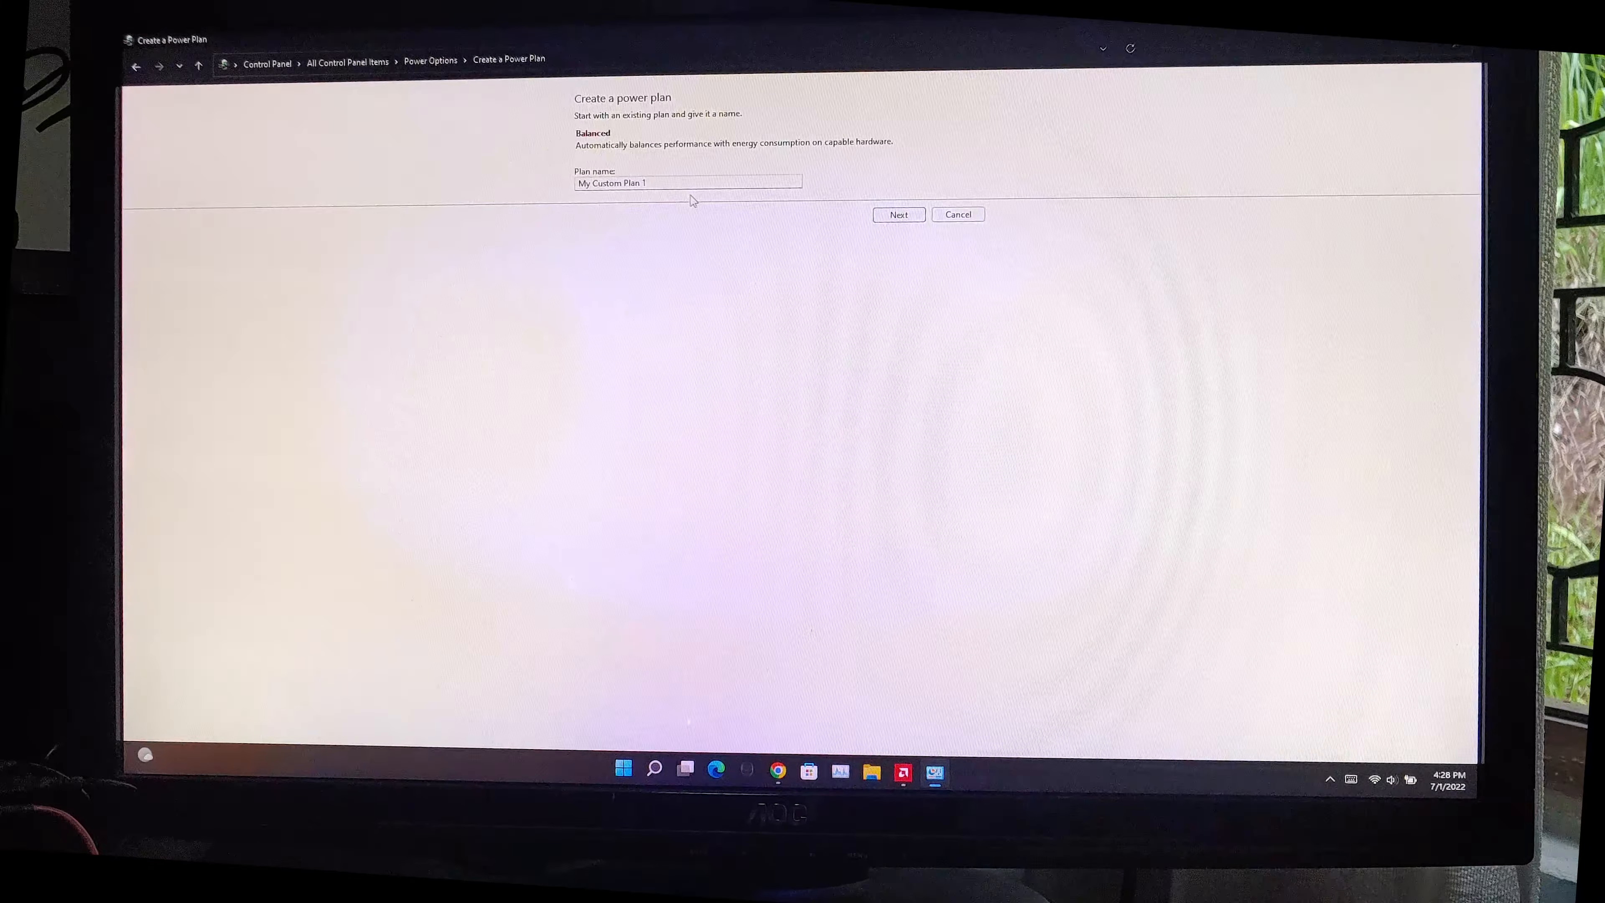
pyautogui.write('Low te')
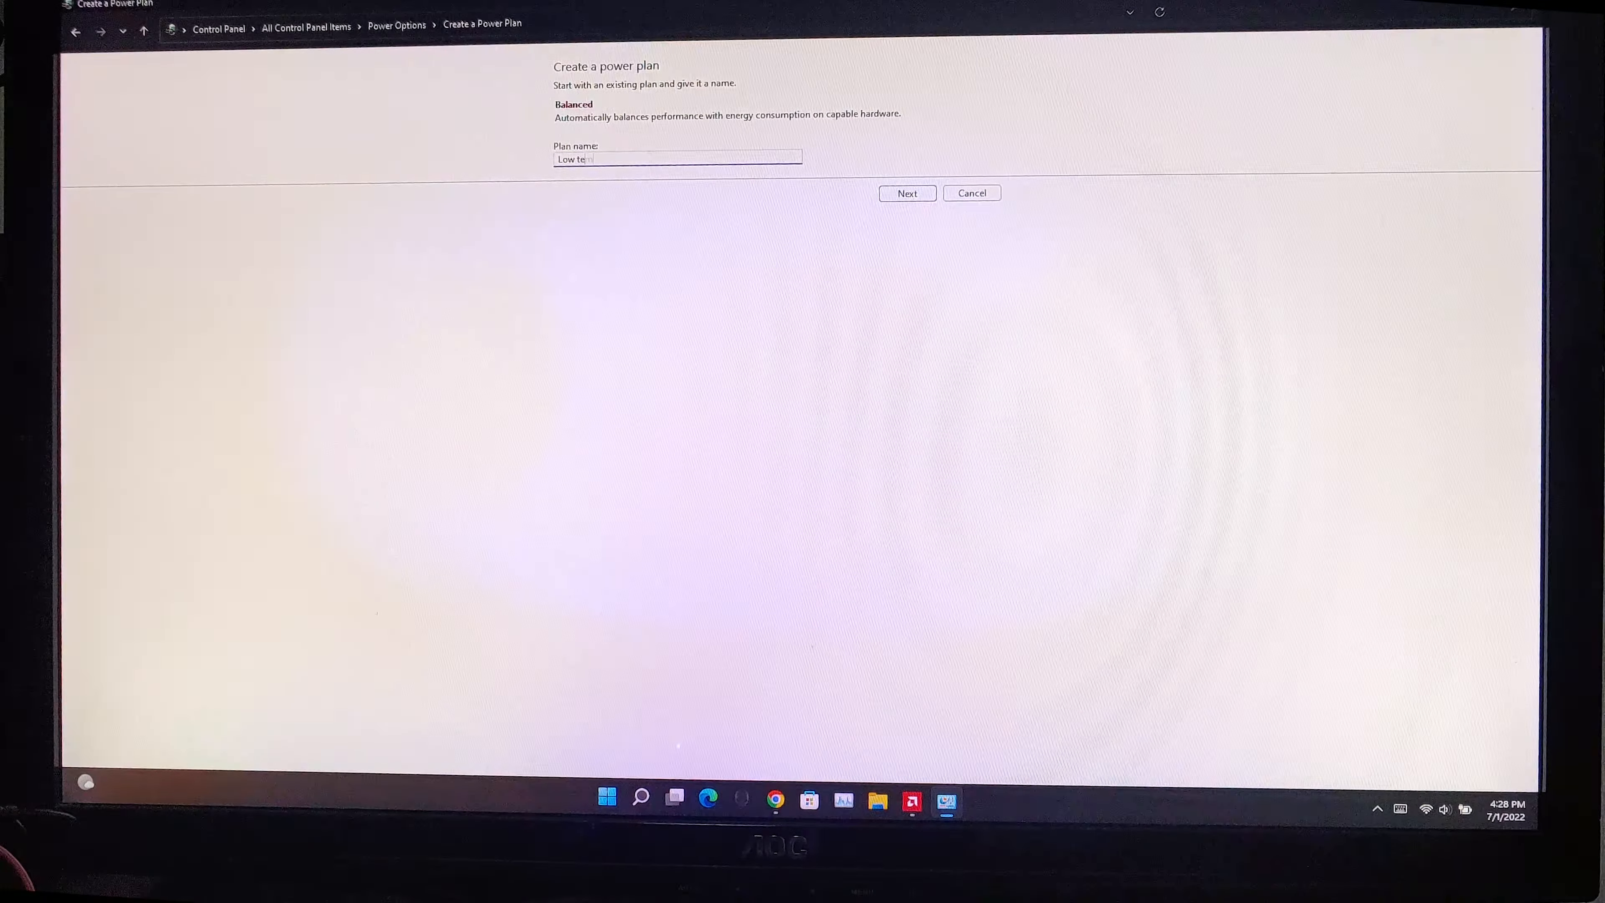
# Step: Create the Low temp plan and expand Processor power management in its advanced settings
pyautogui.click(906, 193)
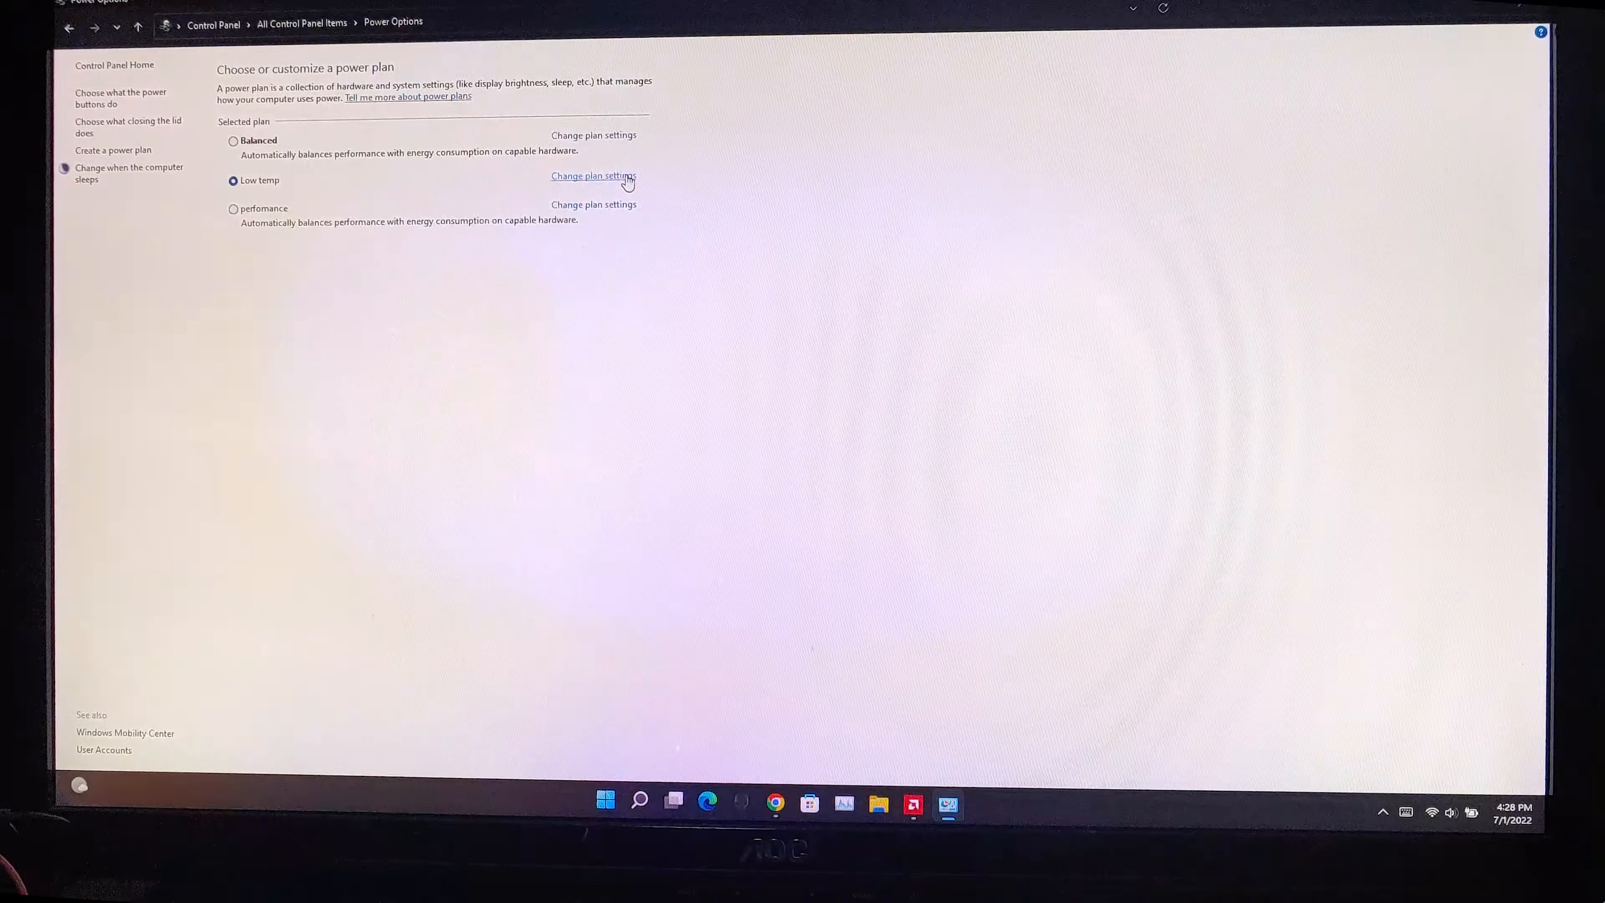
pyautogui.click(592, 177)
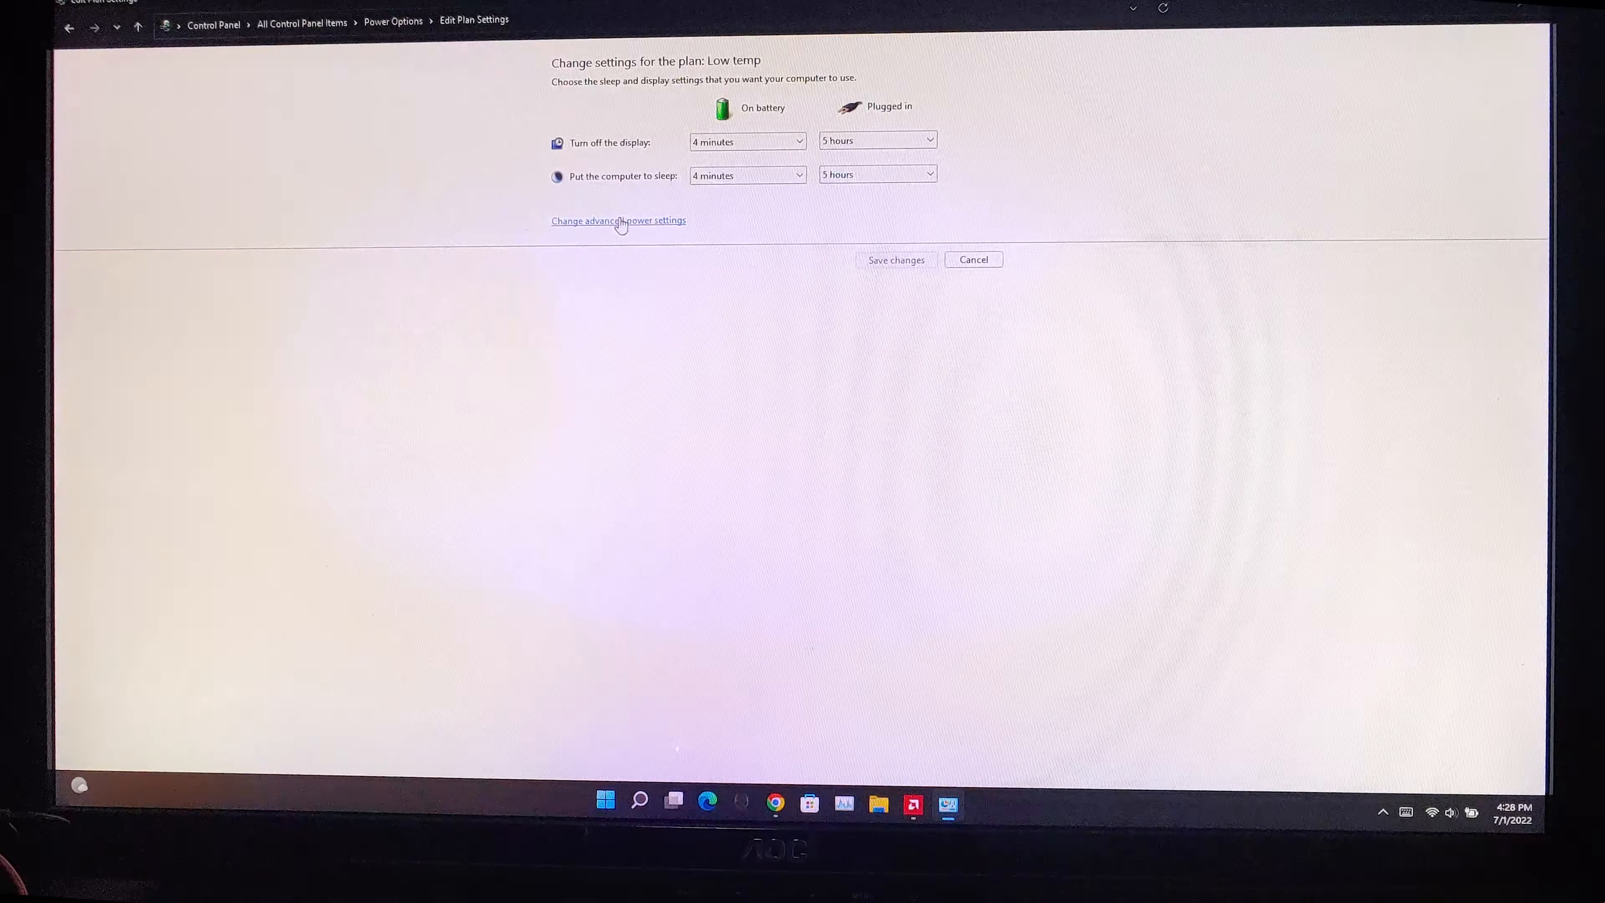
pyautogui.click(619, 220)
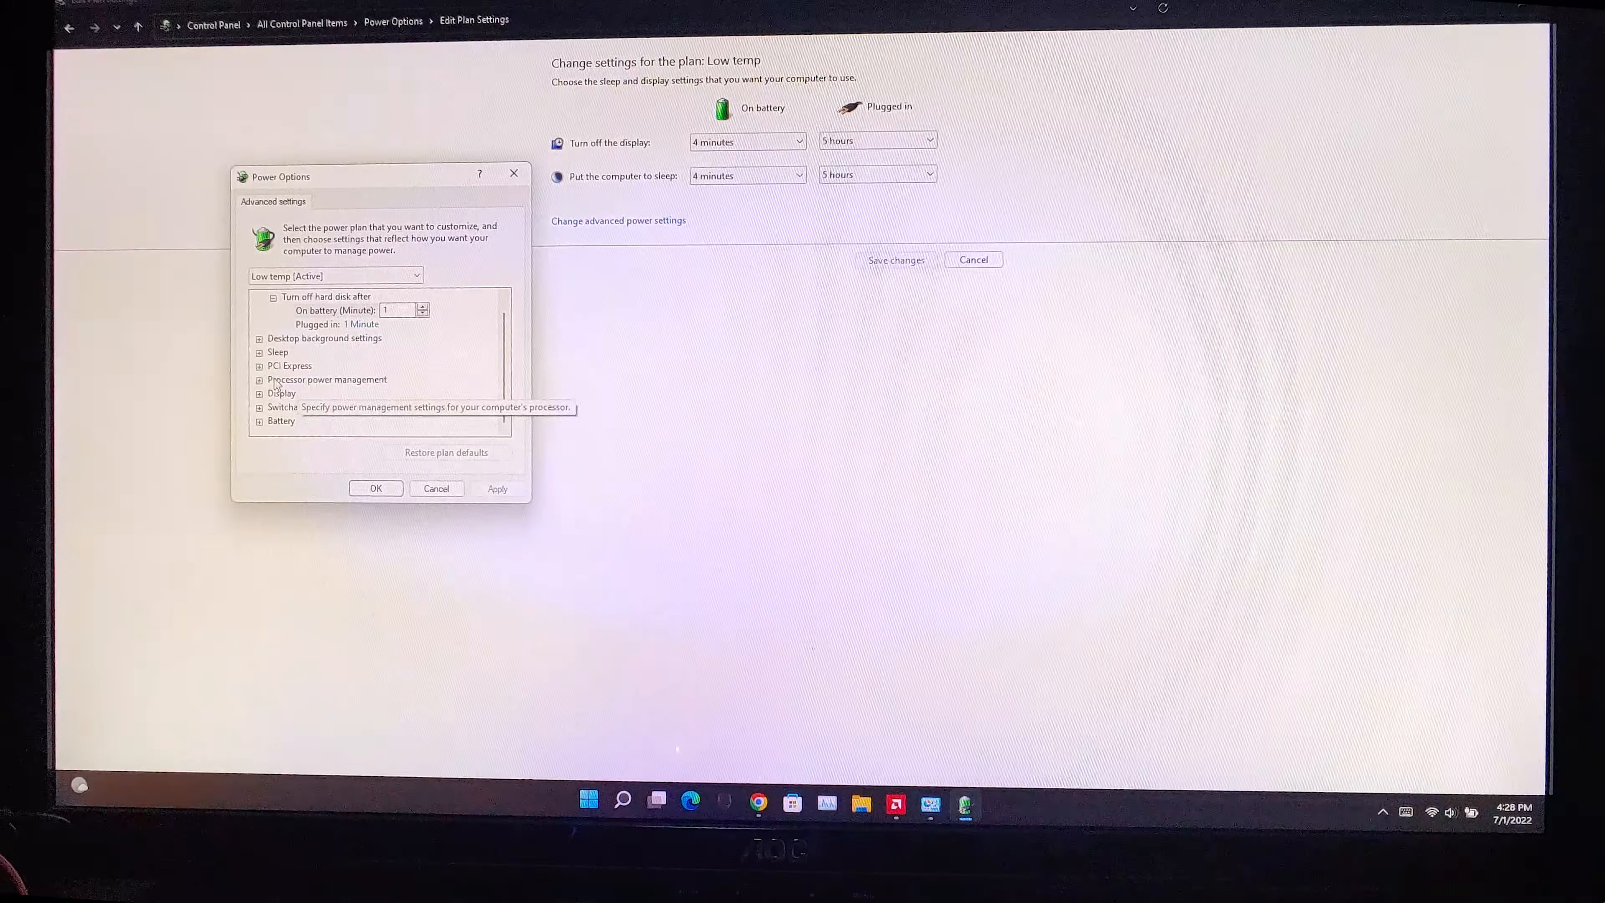
pyautogui.click(259, 380)
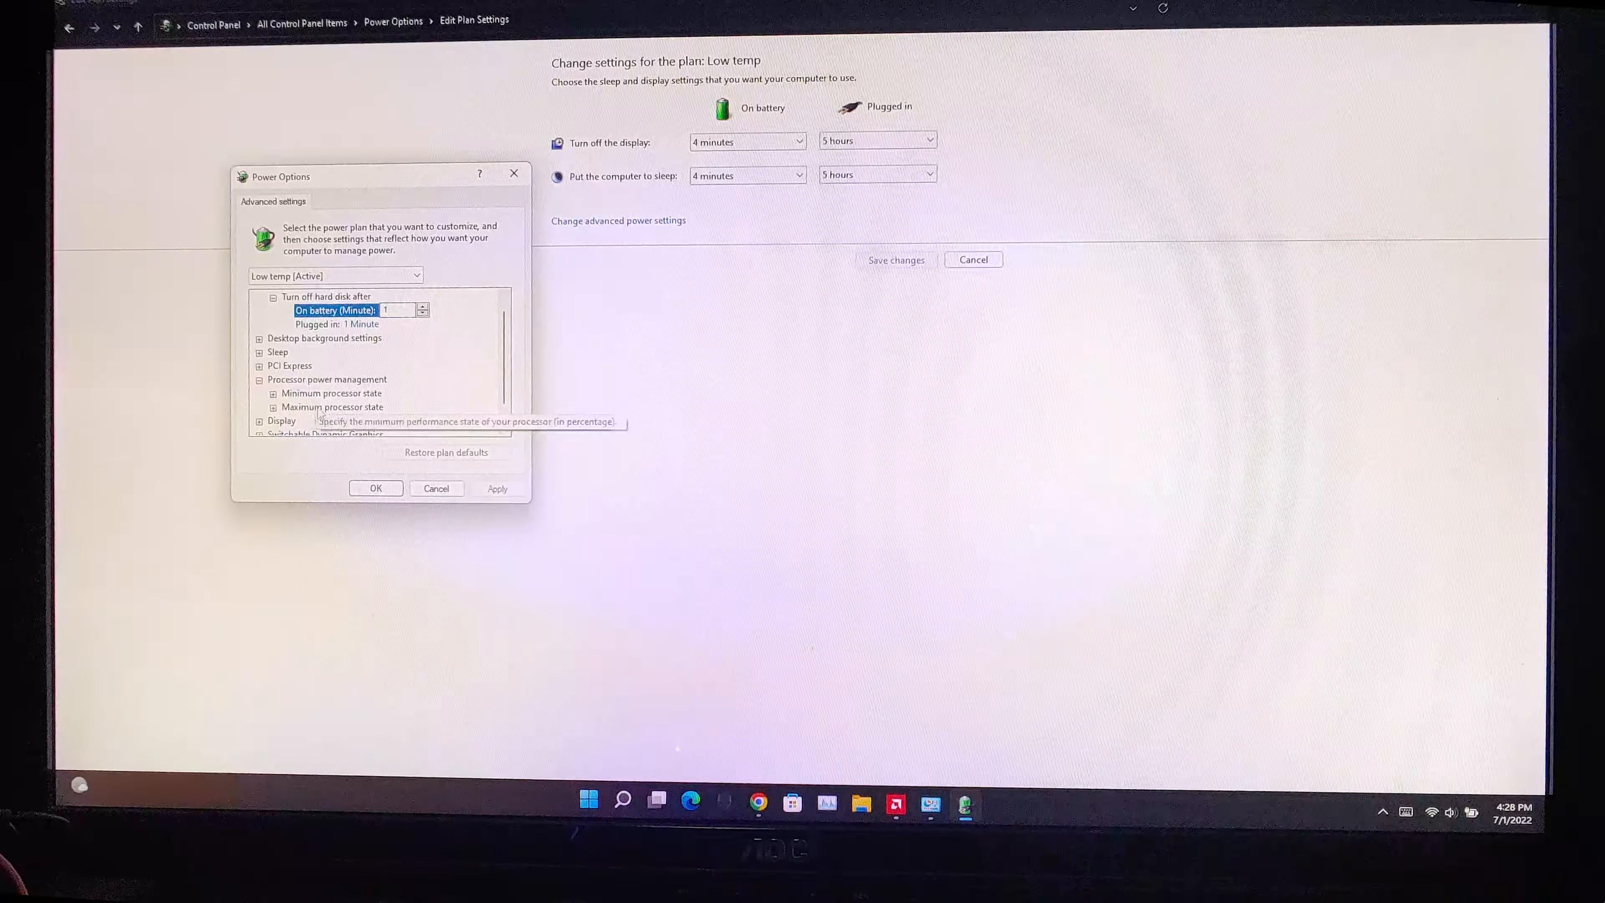
pyautogui.moveTo(420, 402)
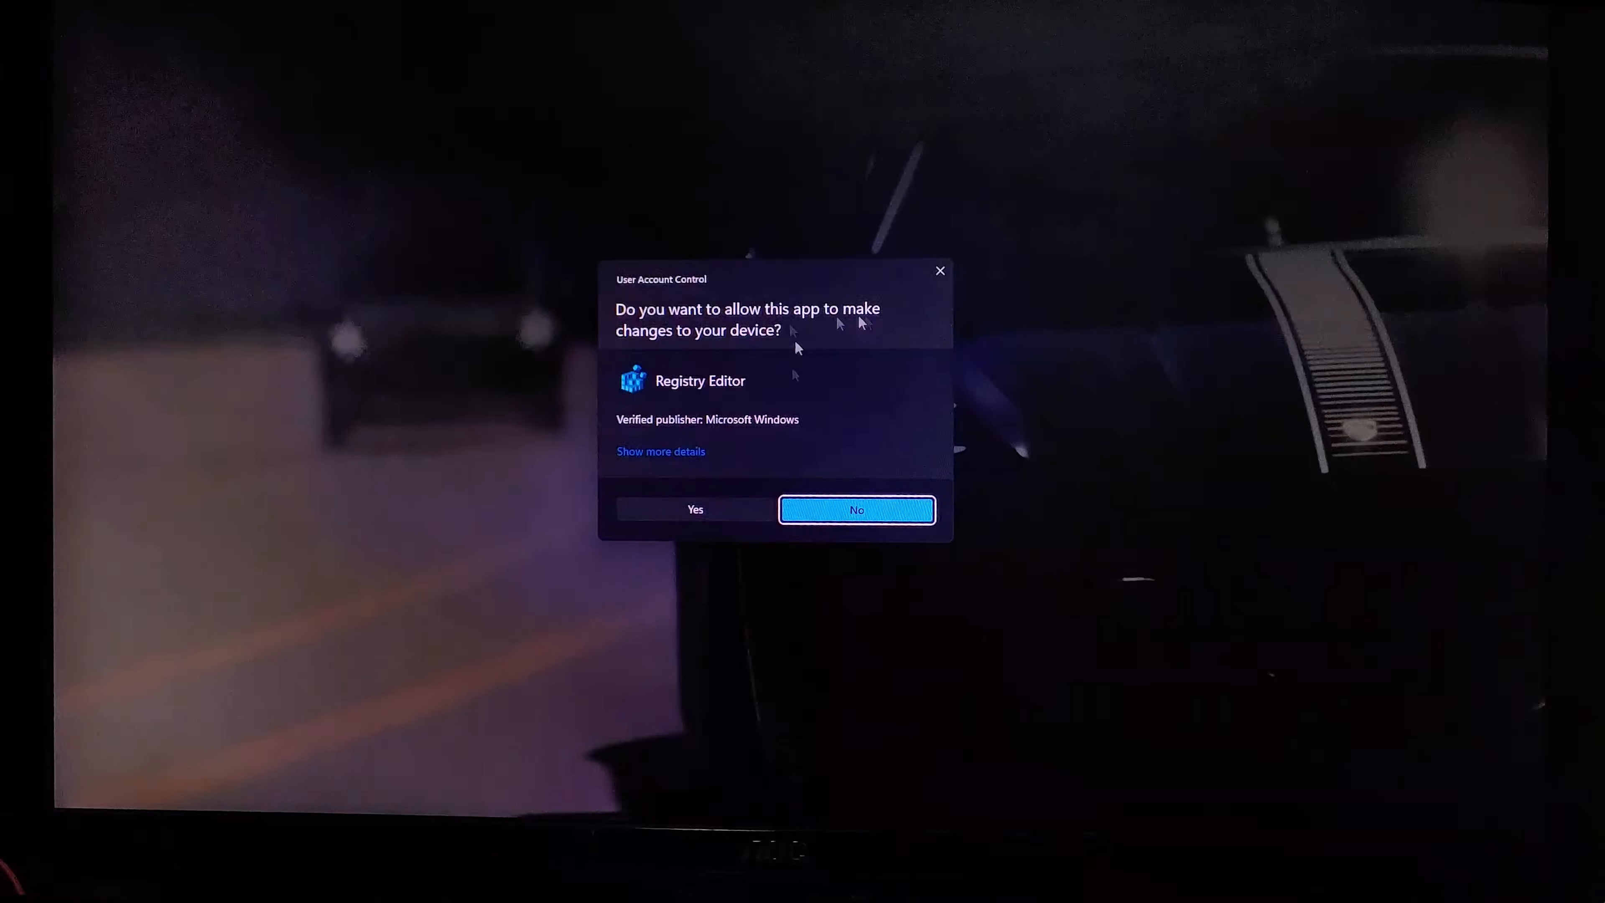
# Step: Set the boost setting's Attributes value to 2 under the PowerSettings key and exit Registry Editor
pyautogui.click(695, 509)
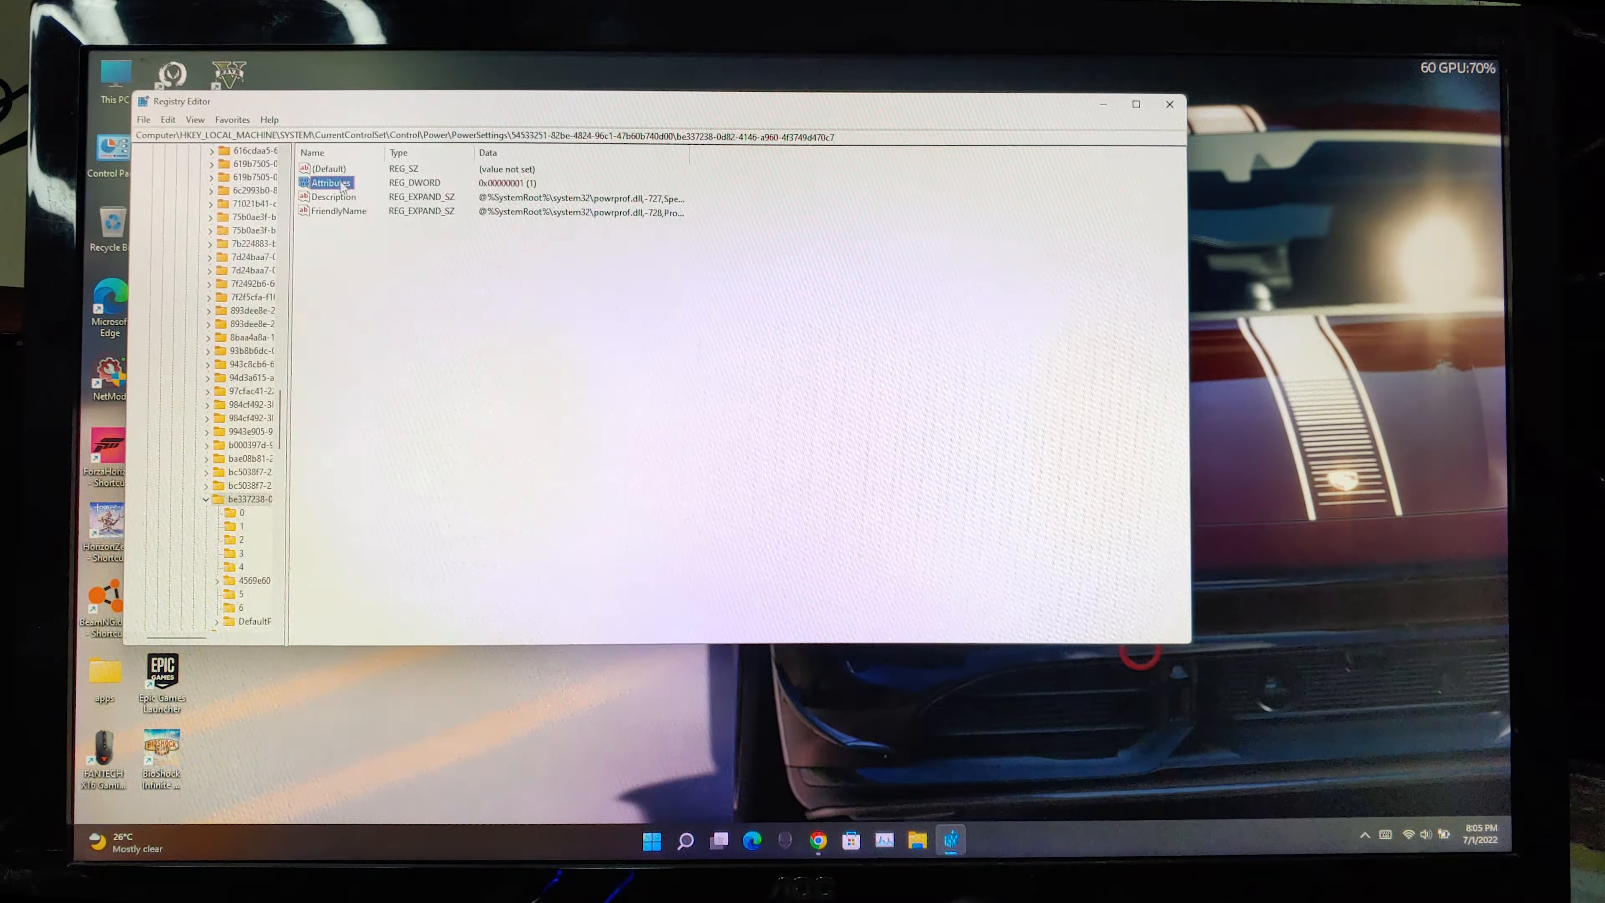
pyautogui.doubleClick(332, 182)
pyautogui.write('2')
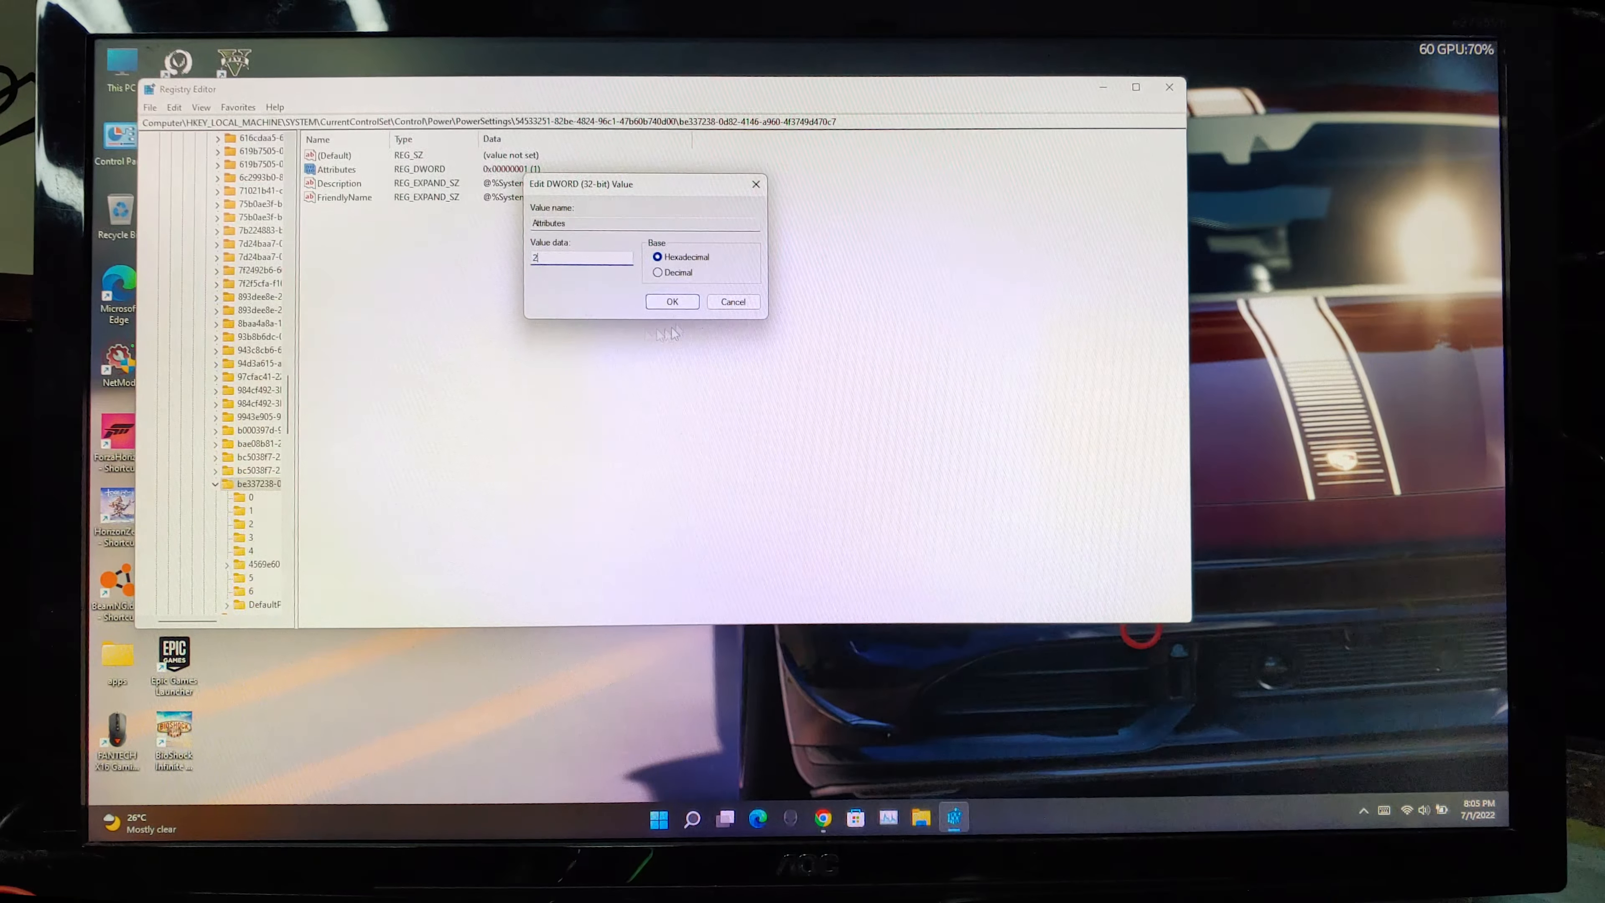
pyautogui.click(671, 301)
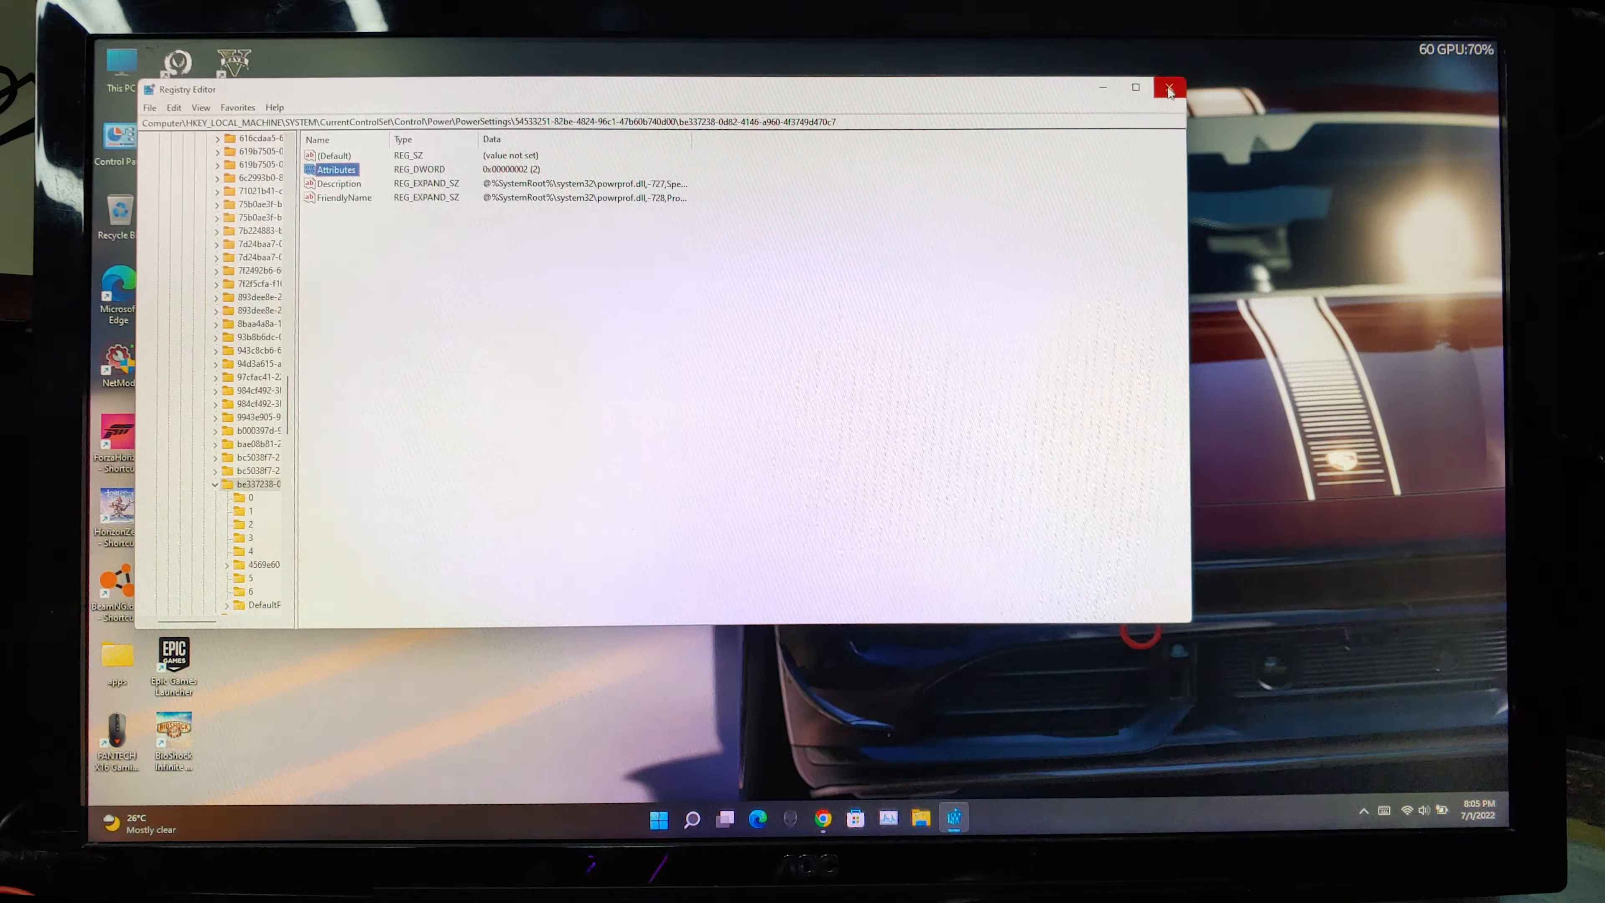
pyautogui.click(1168, 88)
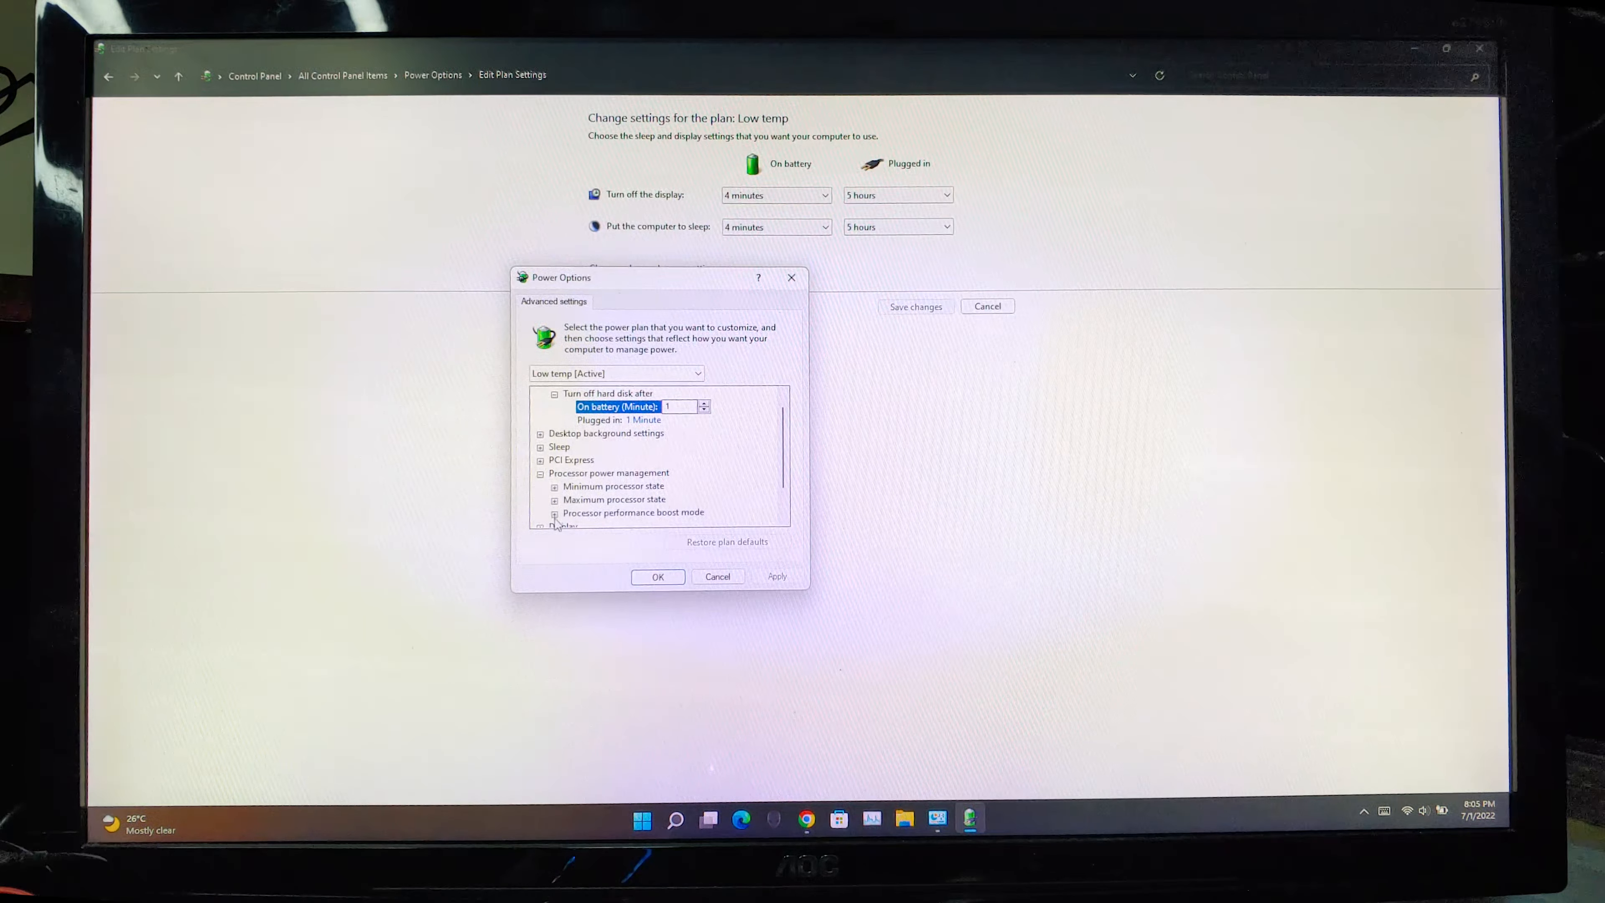
# Step: Expand Processor performance boost mode, showing Aggressive on battery and plugged in
pyautogui.scroll(-3)
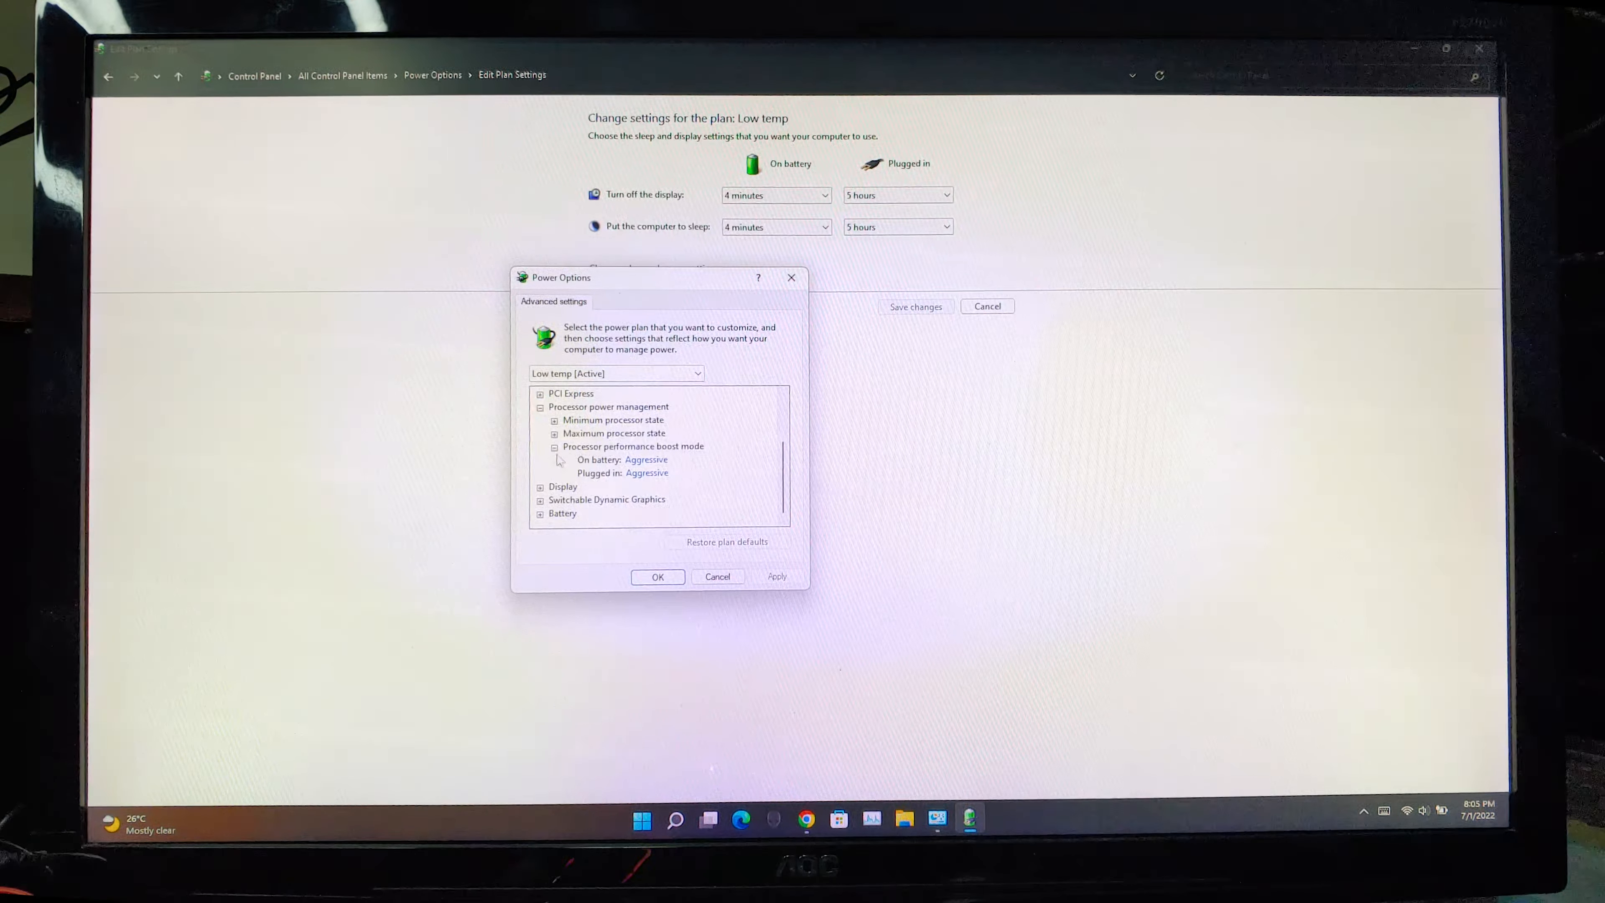
pyautogui.click(647, 459)
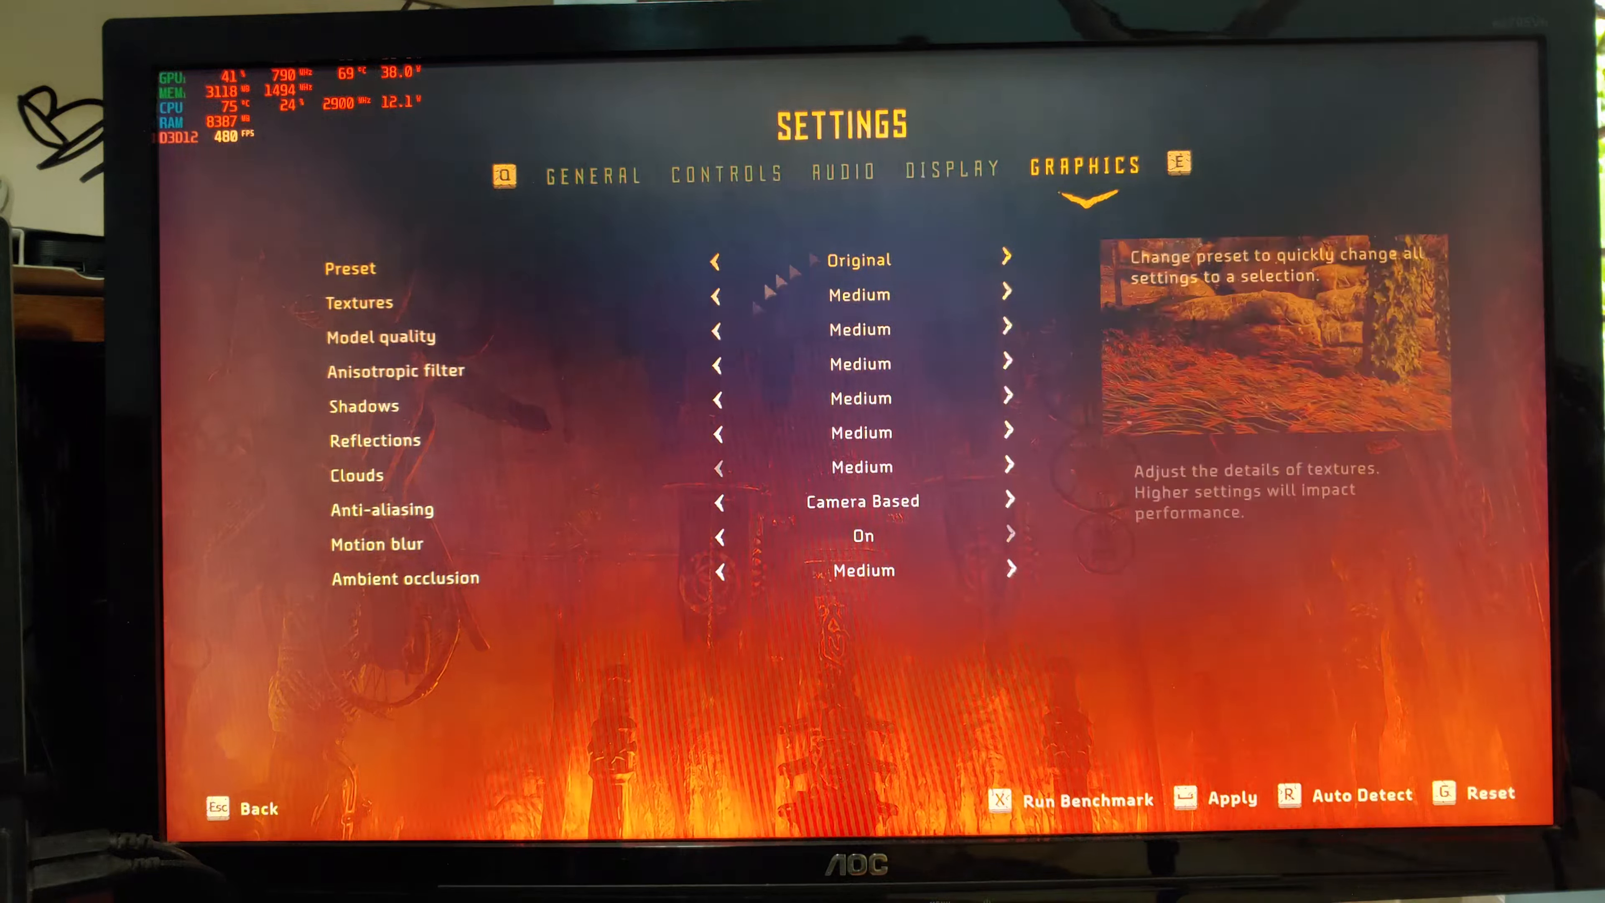
pyautogui.click(404, 577)
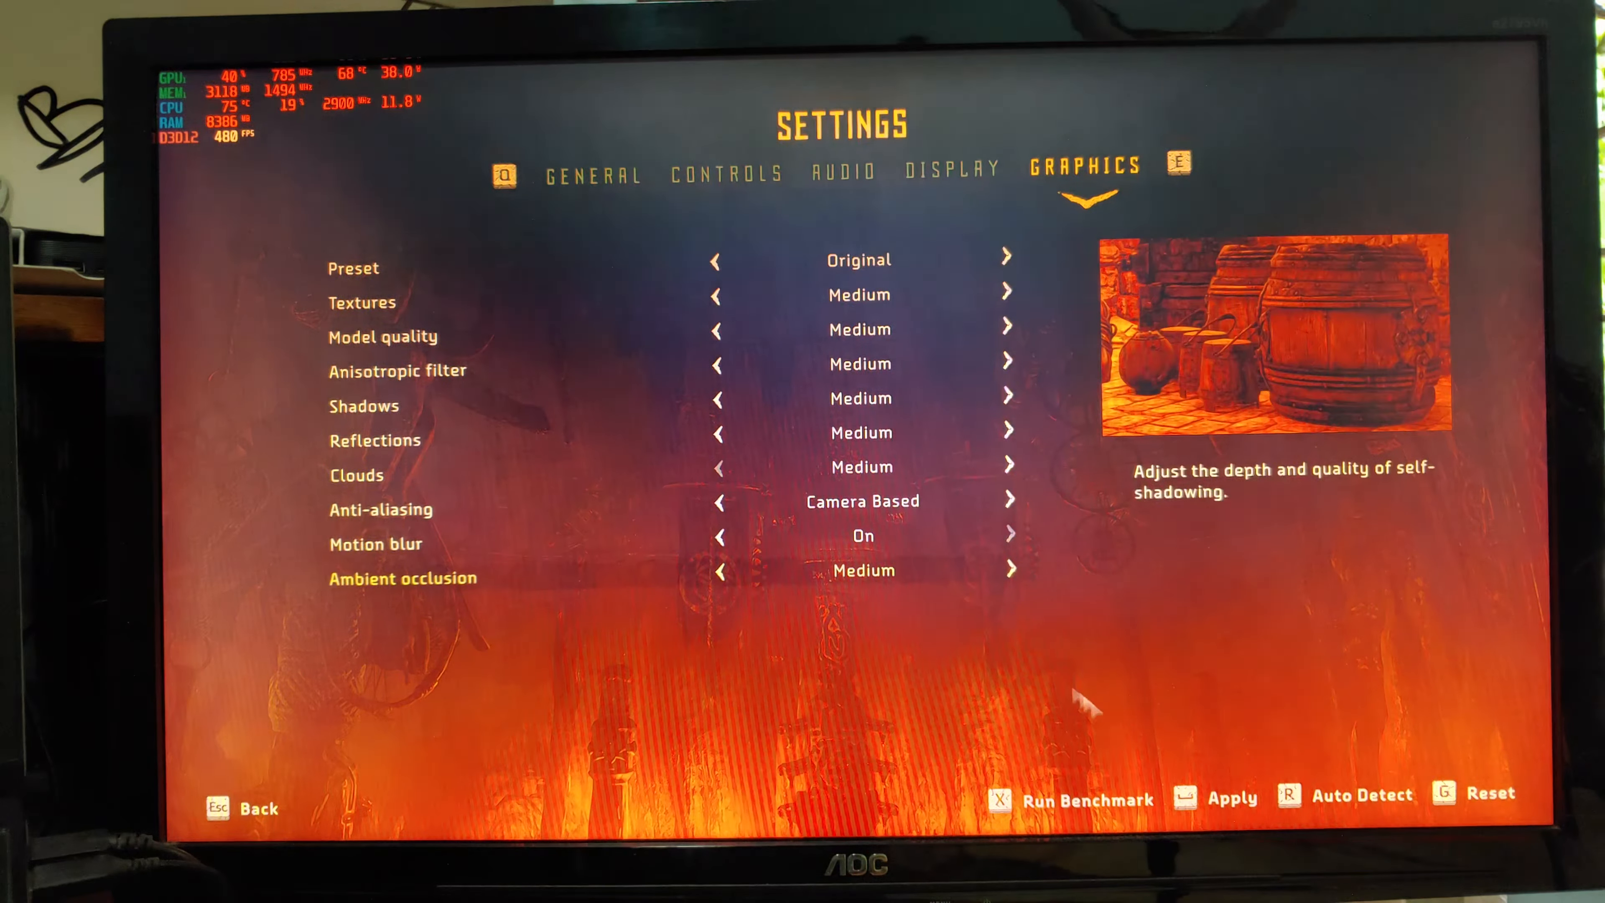